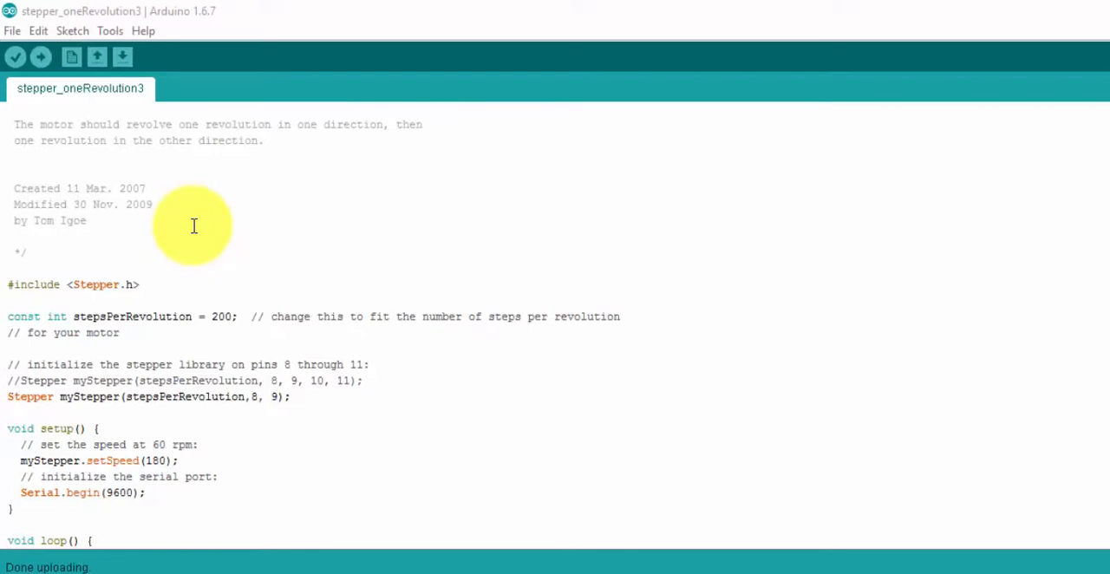
{"action": "mouse_move", "coordinate": [55, 225]}
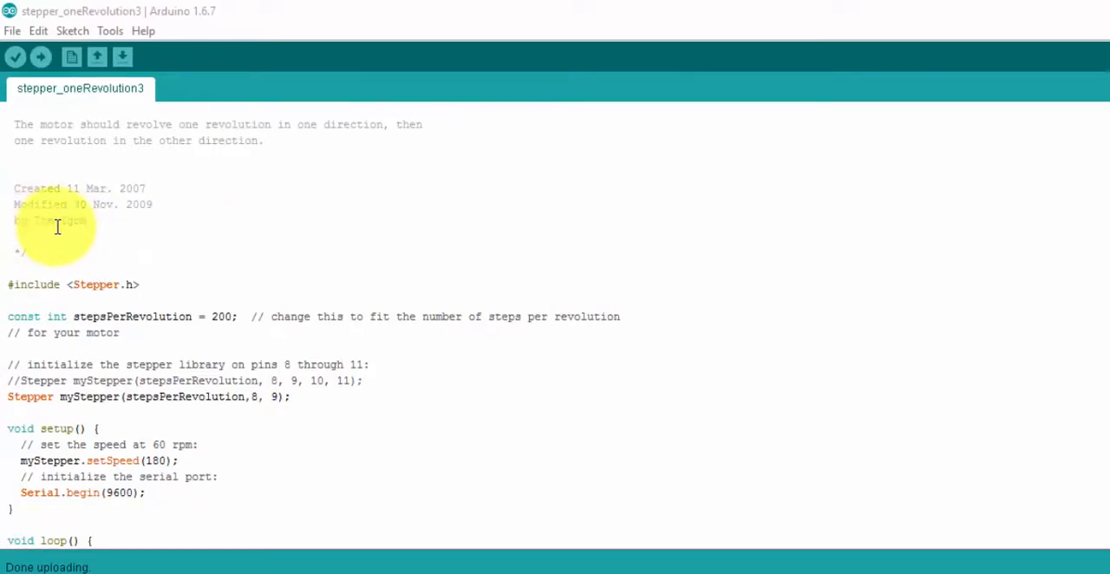
{"action": "mouse_move", "coordinate": [73, 235]}
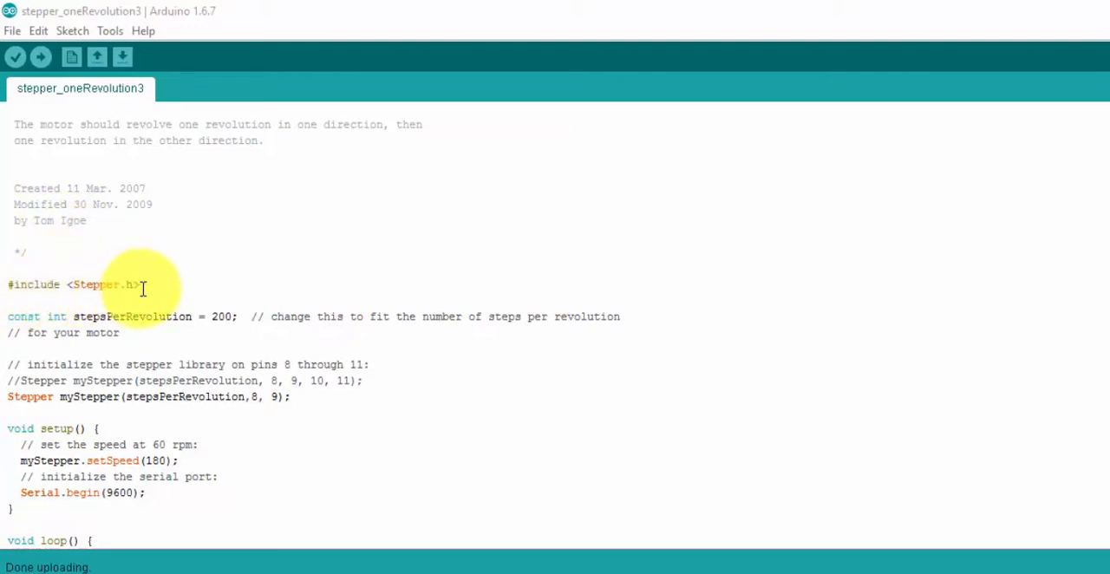
- Scroll the two-wire stepper sketch before moving to the Stepper.cpp source in Notepad++
{"action": "scroll", "scroll_direction": "down", "scroll_amount": 3}
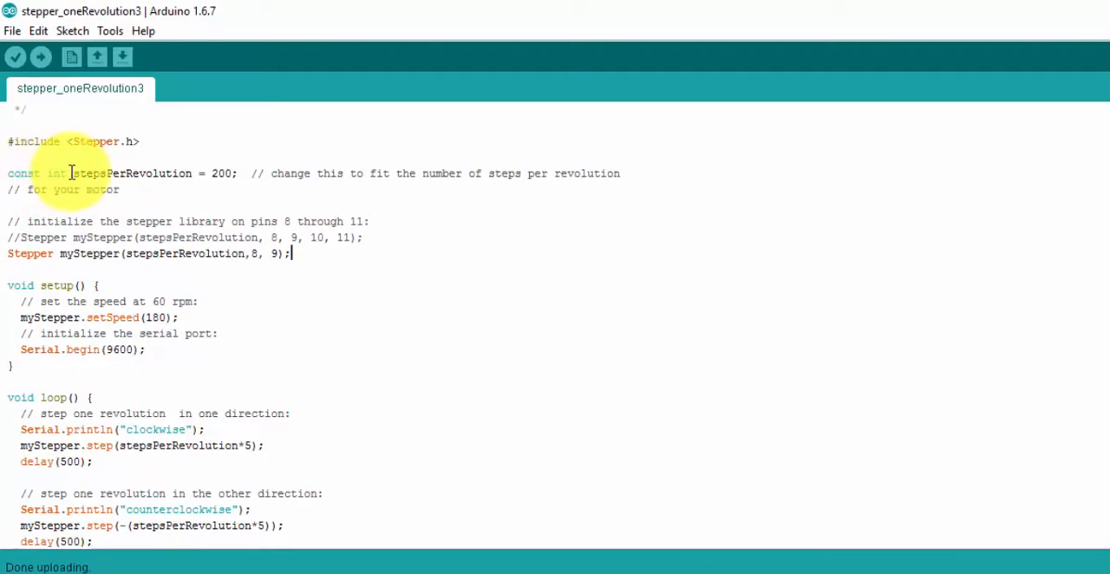
{"action": "mouse_move", "coordinate": [108, 163]}
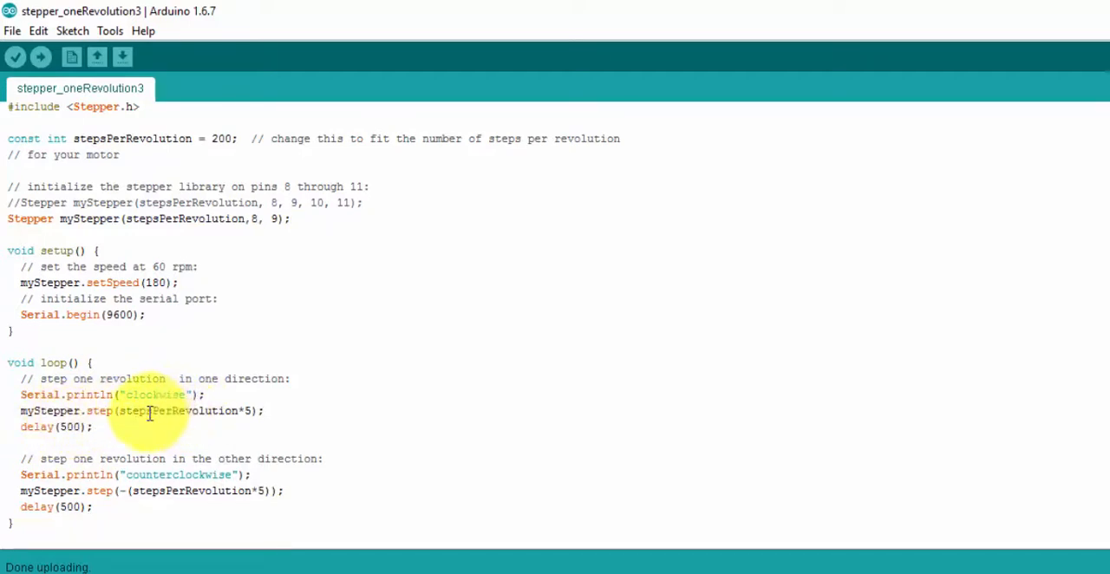
{"action": "mouse_move", "coordinate": [240, 415]}
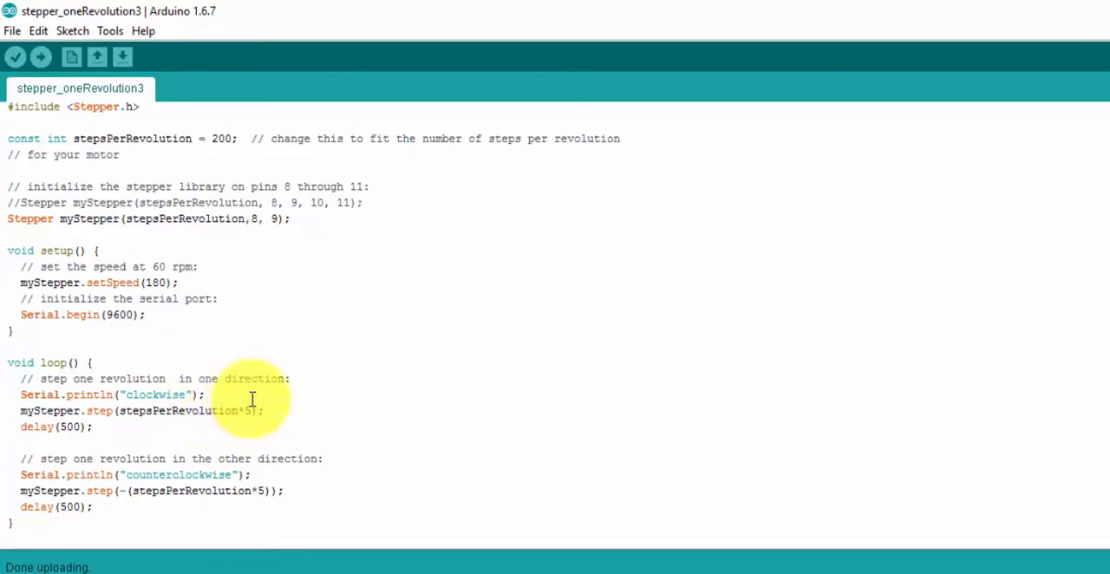
{"action": "mouse_move", "coordinate": [243, 395]}
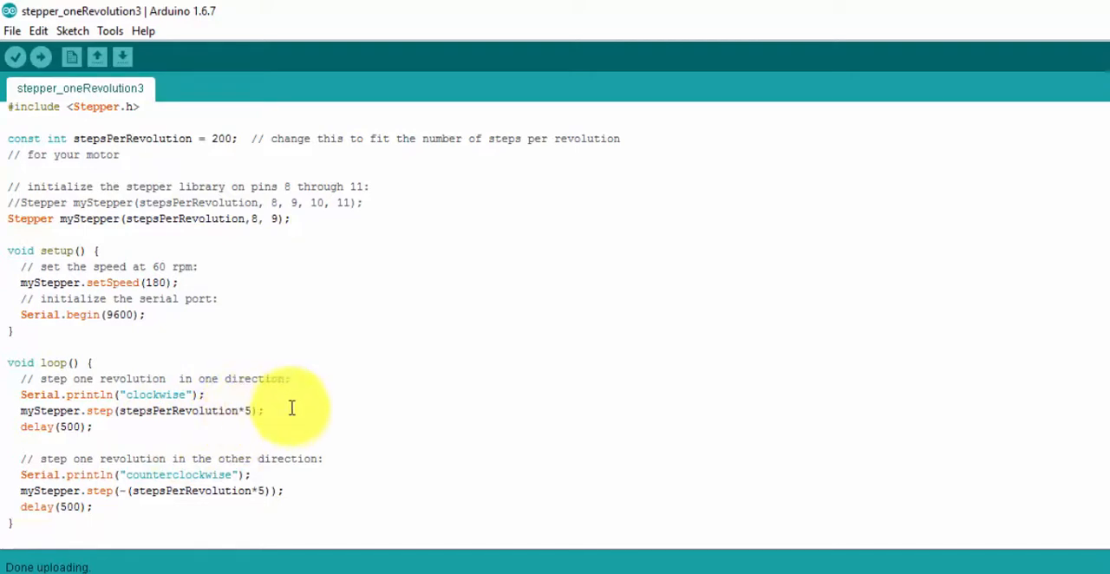
{"action": "mouse_move", "coordinate": [246, 418]}
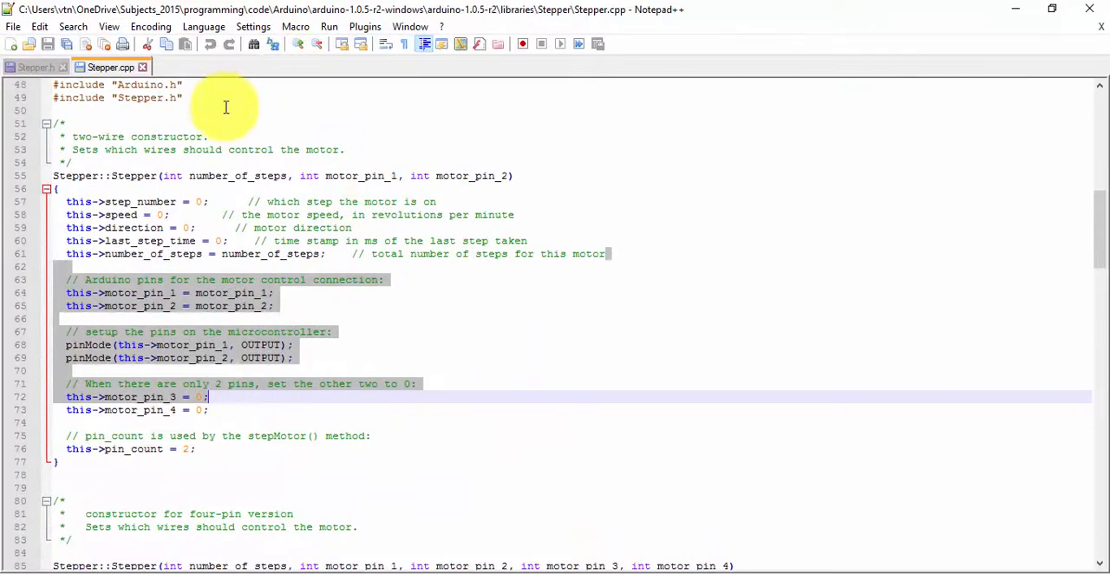
- View Stepper.h and scroll to the Stepper class declaration with its two- and four-pin constructors
{"action": "left_click", "coordinate": [34, 66]}
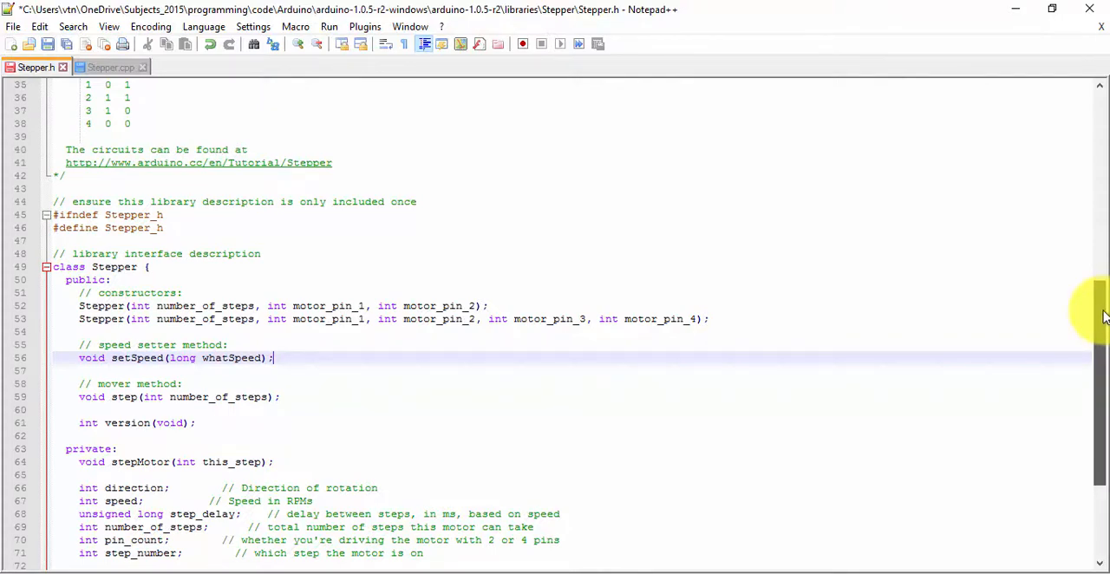
{"action": "scroll", "scroll_direction": "down", "scroll_amount": 3}
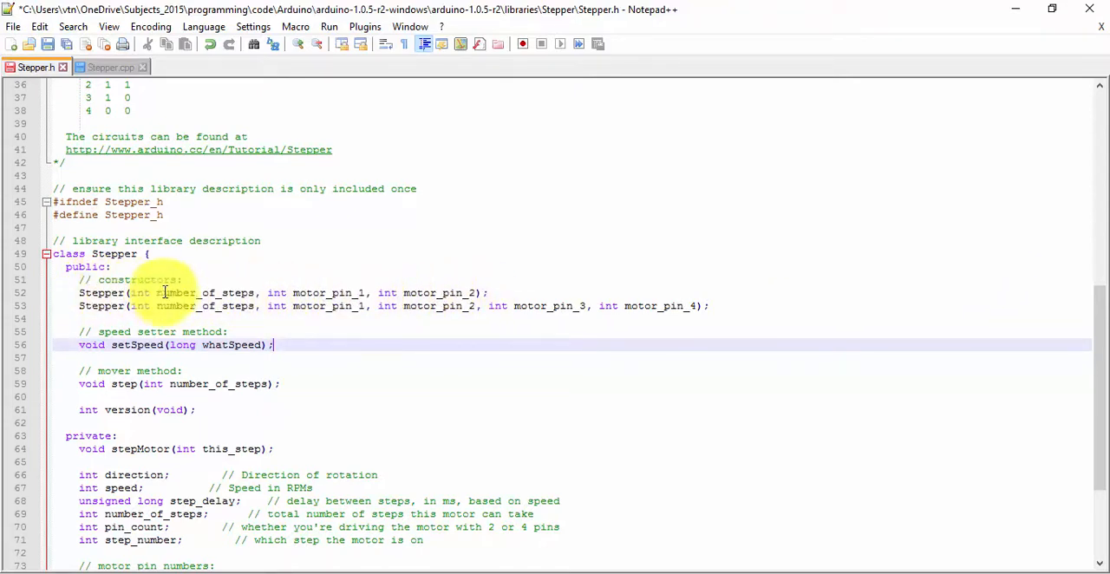
{"action": "mouse_move", "coordinate": [551, 316]}
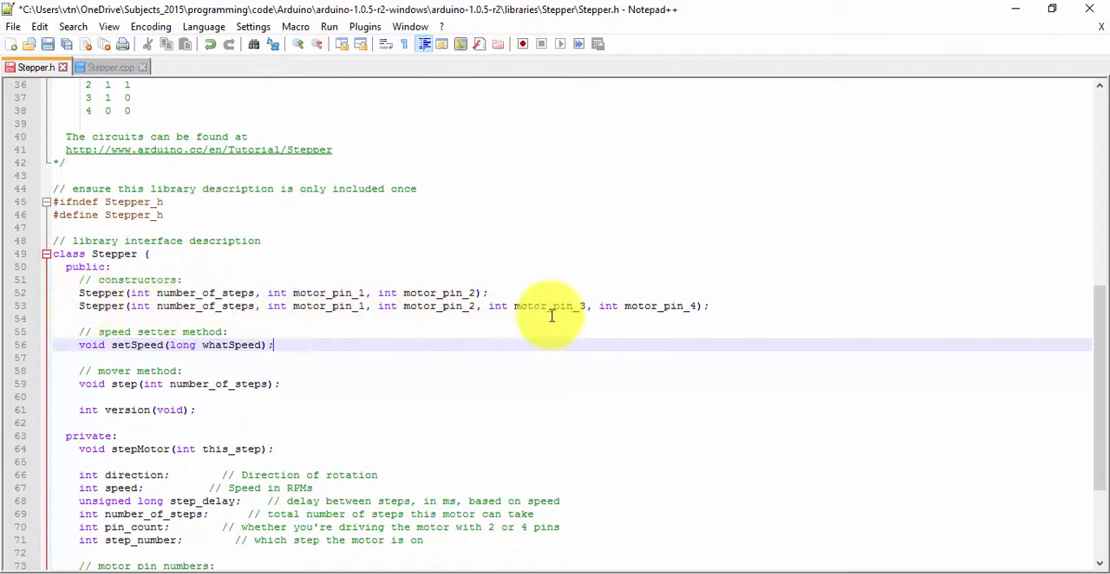
{"action": "scroll", "scroll_direction": "down", "scroll_amount": 3}
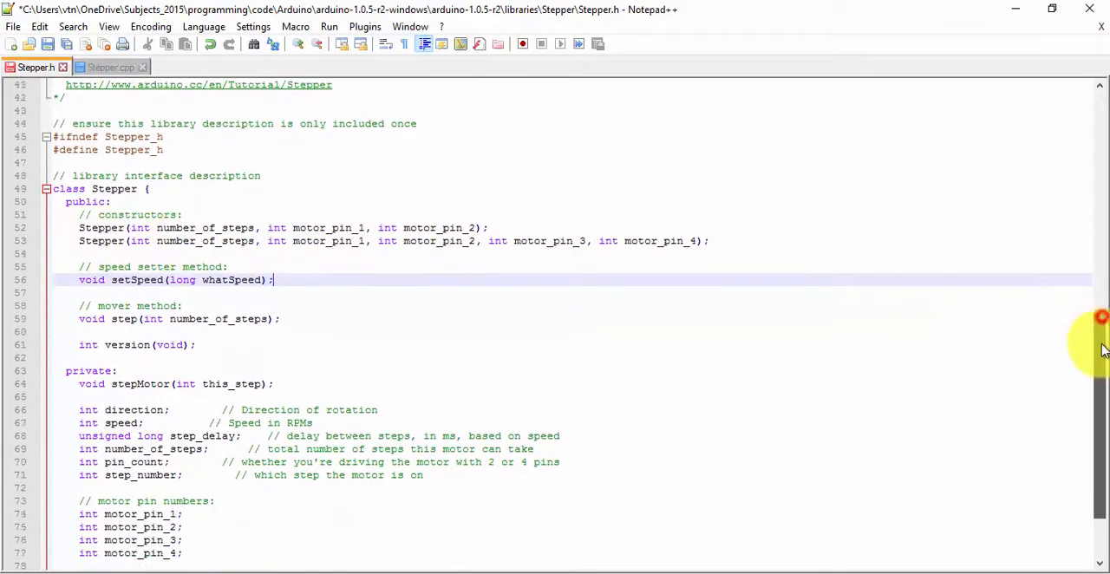
{"action": "scroll", "scroll_direction": "down", "scroll_amount": 3}
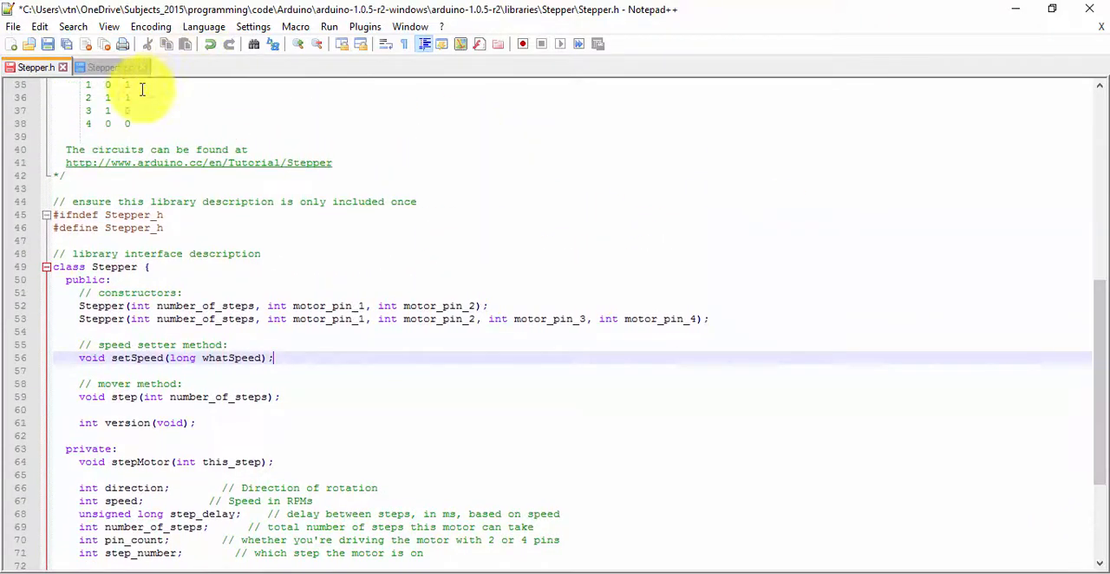
- Return to Stepper.cpp and scroll to the two-wire constructor setting the motor pins and pin count 2
{"action": "left_click", "coordinate": [108, 66]}
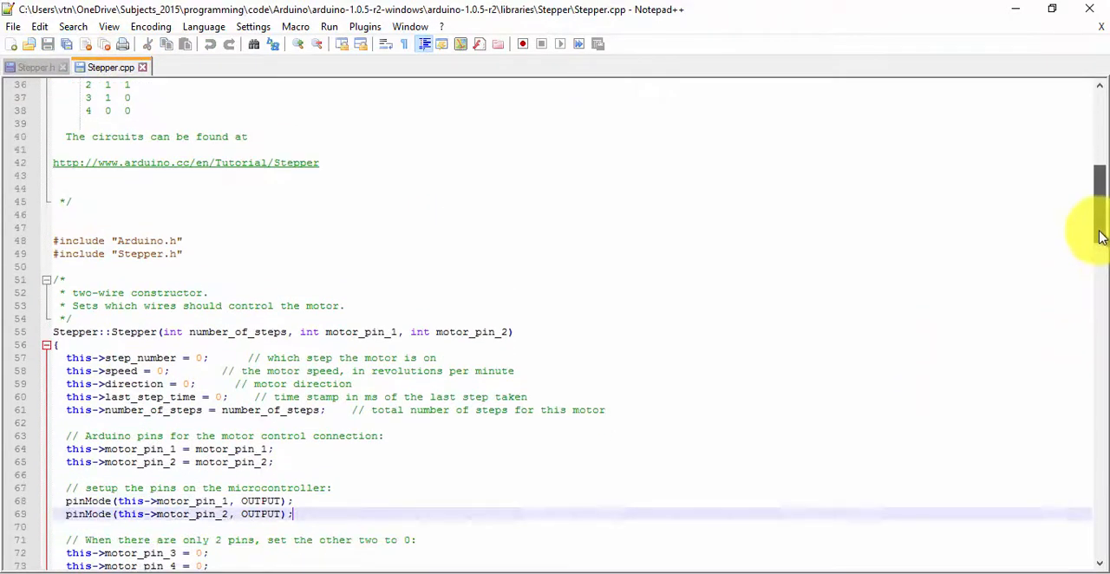
{"action": "scroll", "scroll_direction": "down", "scroll_amount": 3}
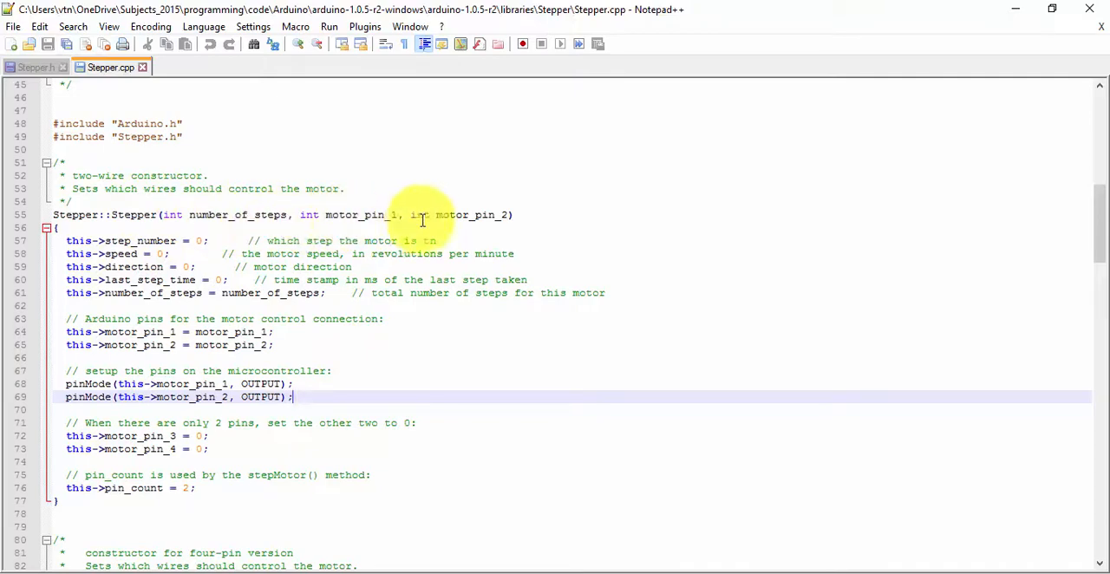
{"action": "mouse_move", "coordinate": [492, 215]}
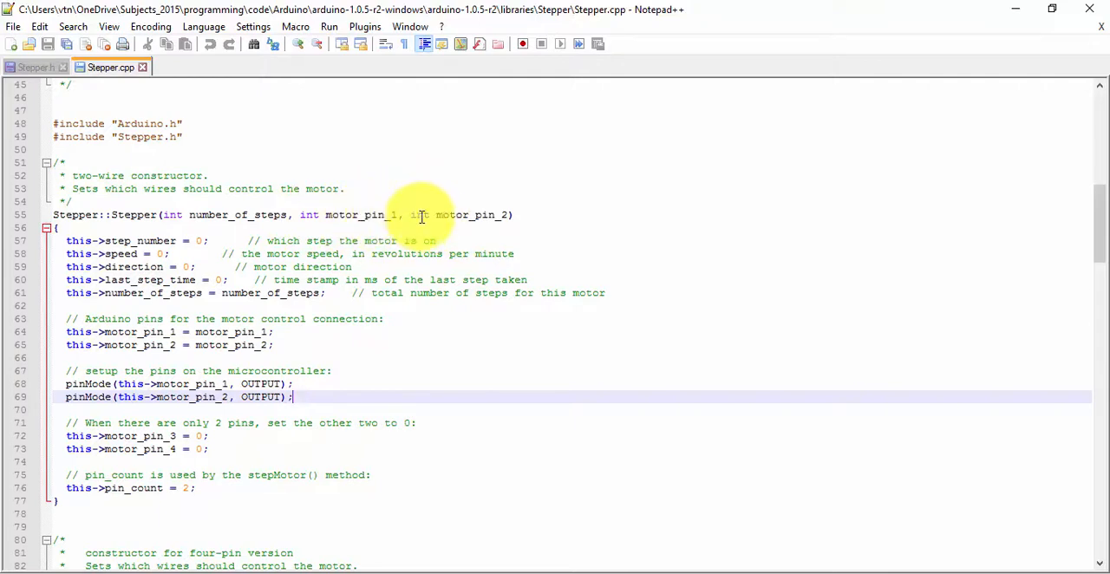
{"action": "mouse_move", "coordinate": [961, 258]}
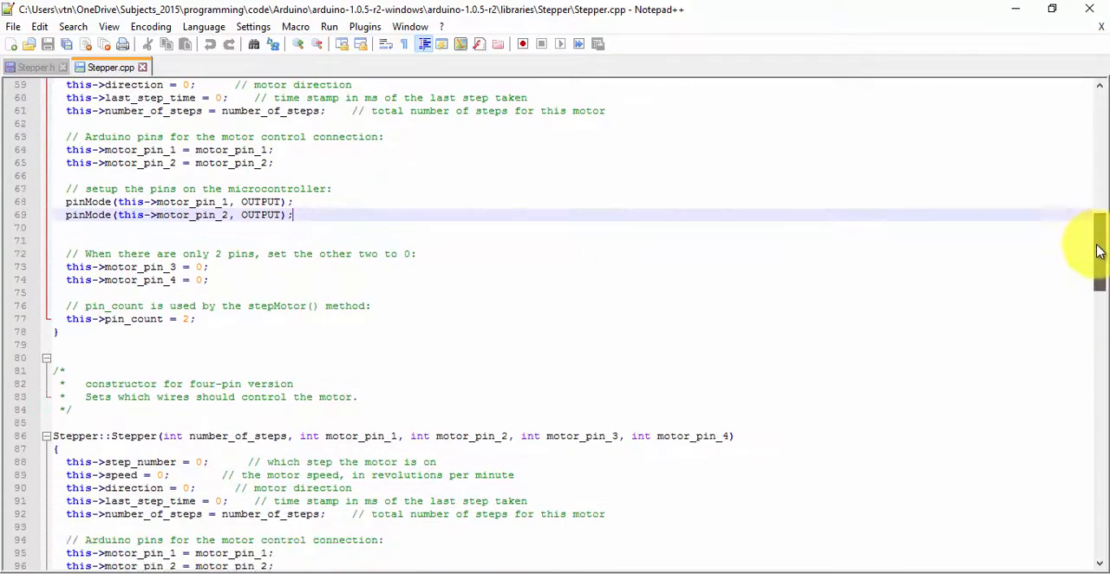
{"action": "scroll", "scroll_direction": "down", "scroll_amount": 3}
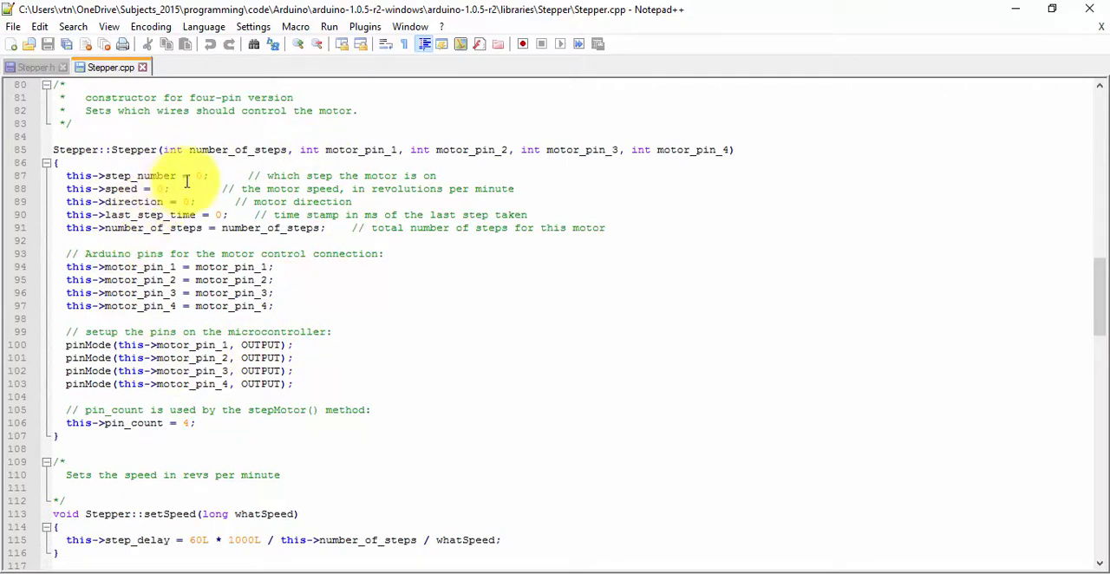
{"action": "mouse_move", "coordinate": [614, 165]}
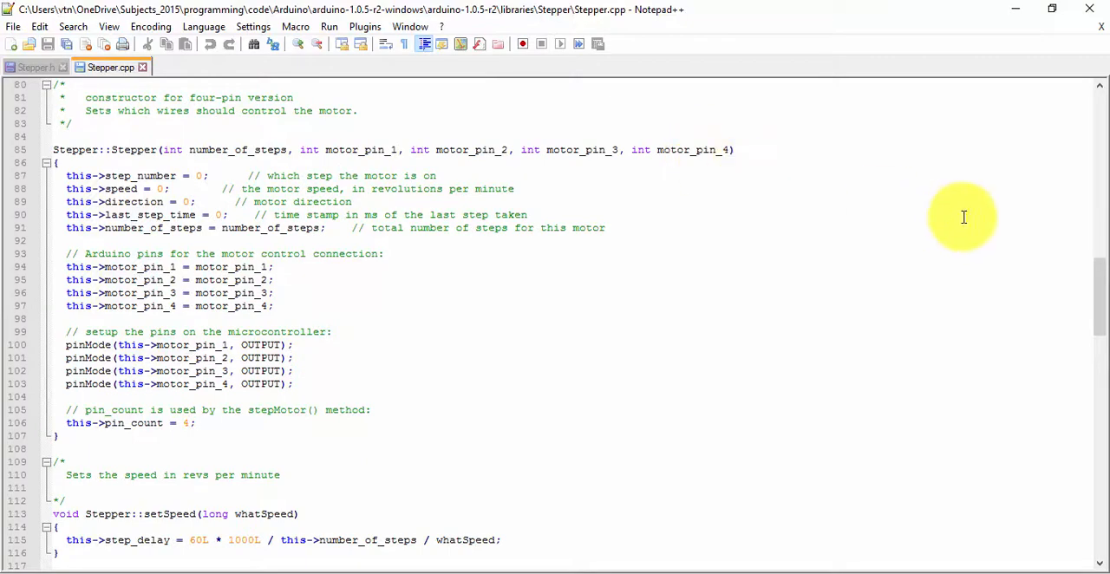
{"action": "scroll", "scroll_direction": "down", "scroll_amount": 3}
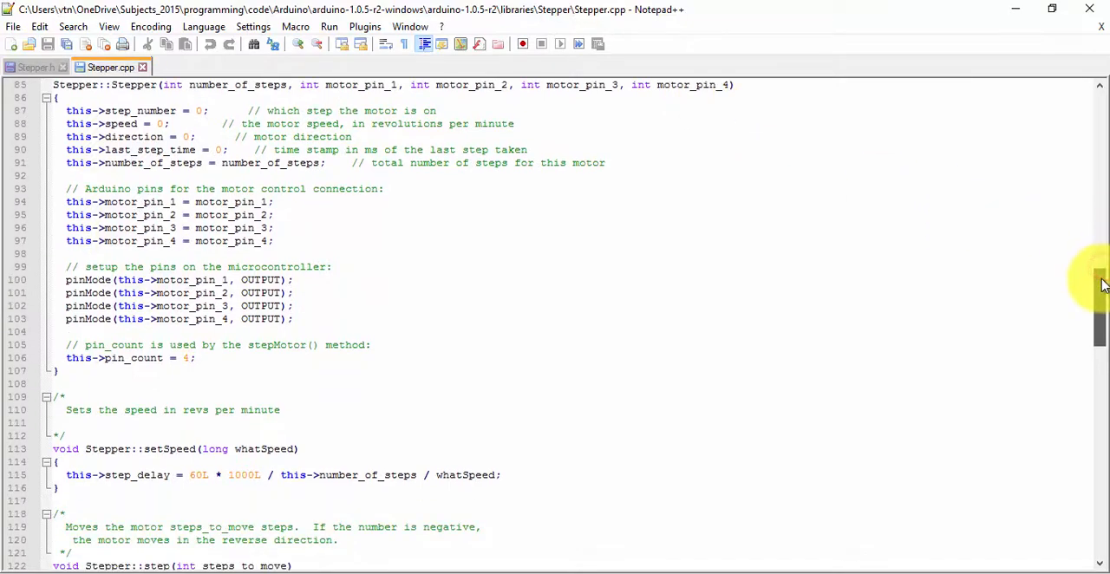
- Scroll through the step and stepMotor implementations in Stepper.cpp
{"action": "scroll", "scroll_direction": "down", "scroll_amount": 3}
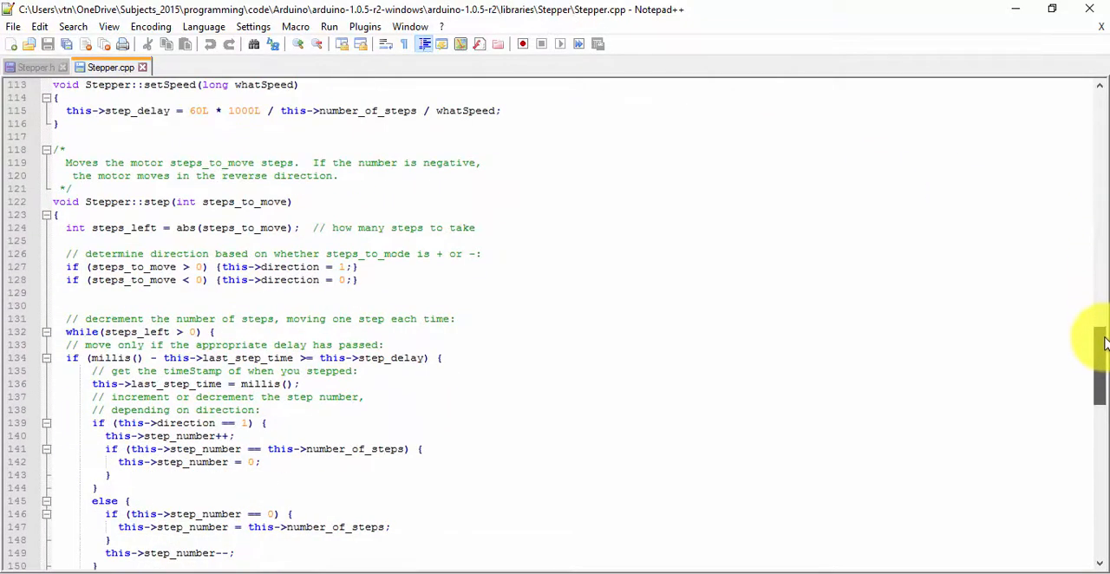
{"action": "scroll", "scroll_direction": "down", "scroll_amount": 3}
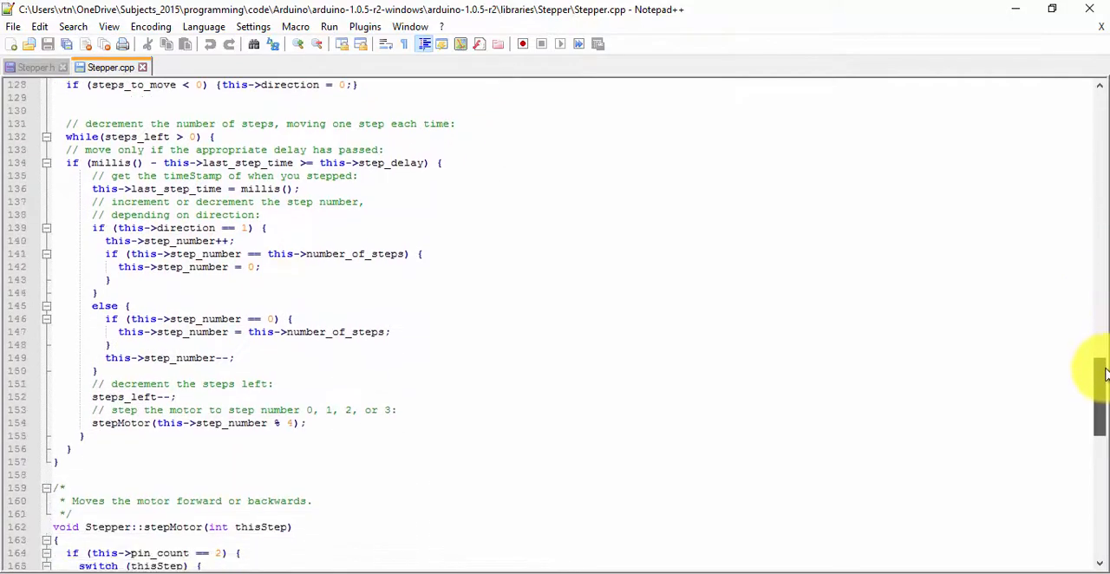
{"action": "scroll", "scroll_direction": "down", "scroll_amount": 3}
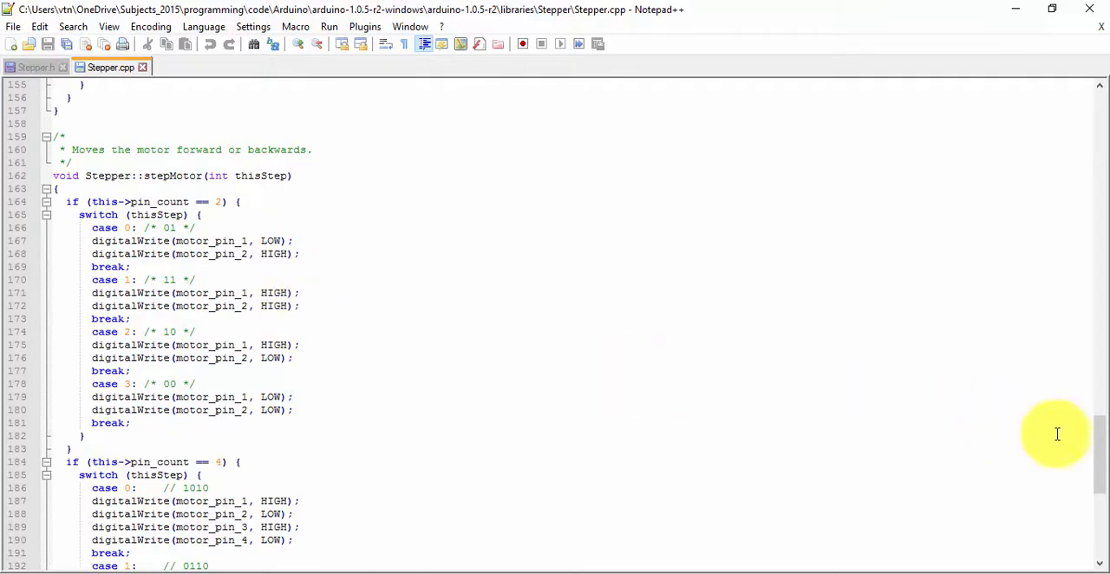
{"action": "scroll", "scroll_direction": "down", "scroll_amount": 3}
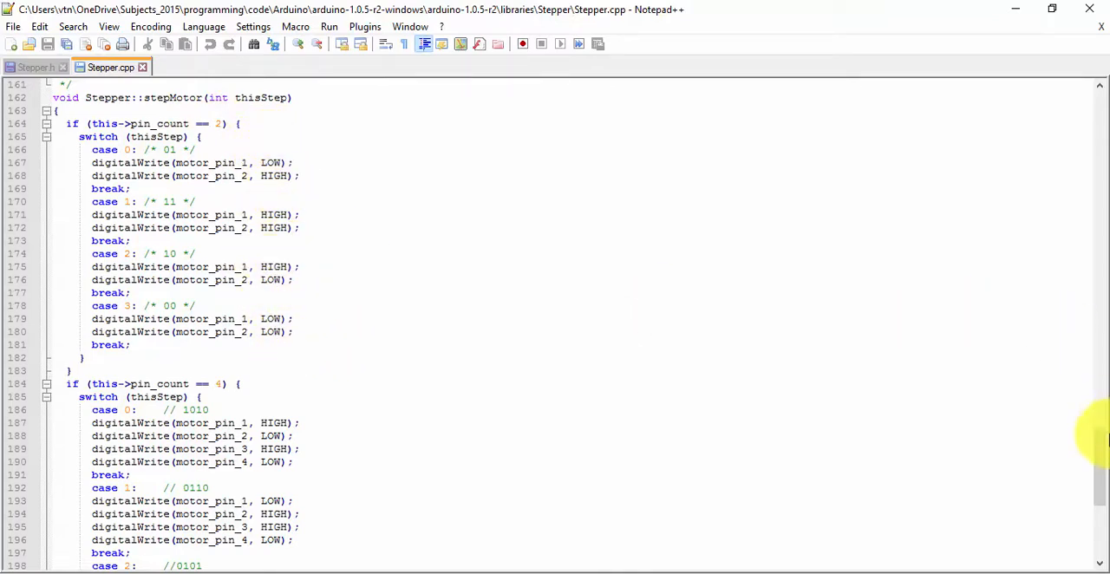
{"action": "scroll", "scroll_direction": "down", "scroll_amount": 3}
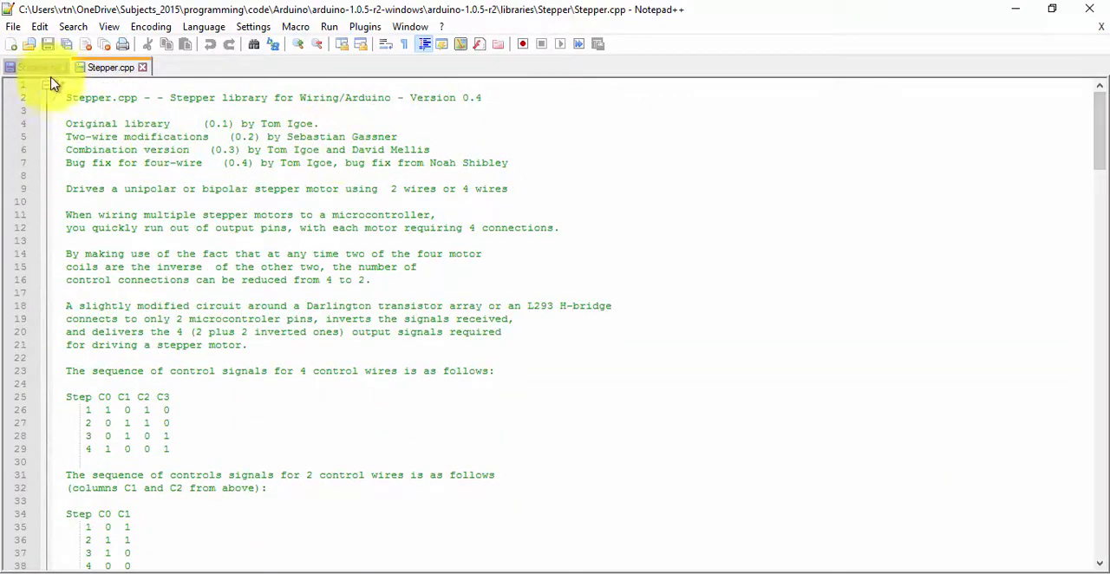
- Switch to Stepper.h and scroll to the class Stepper definition
{"action": "left_click", "coordinate": [37, 66]}
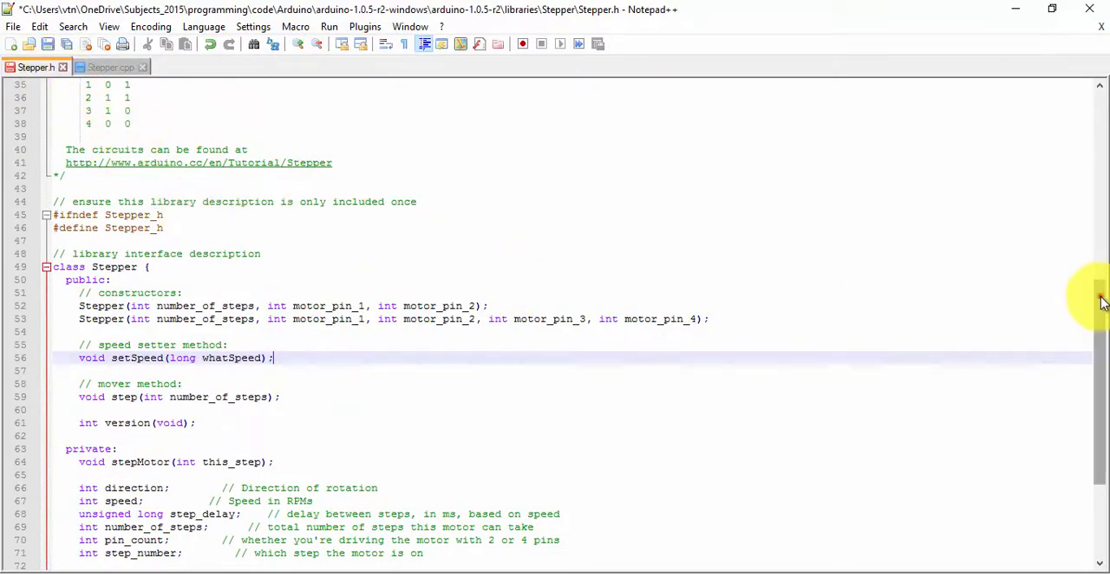
{"action": "scroll", "scroll_direction": "down", "scroll_amount": 3}
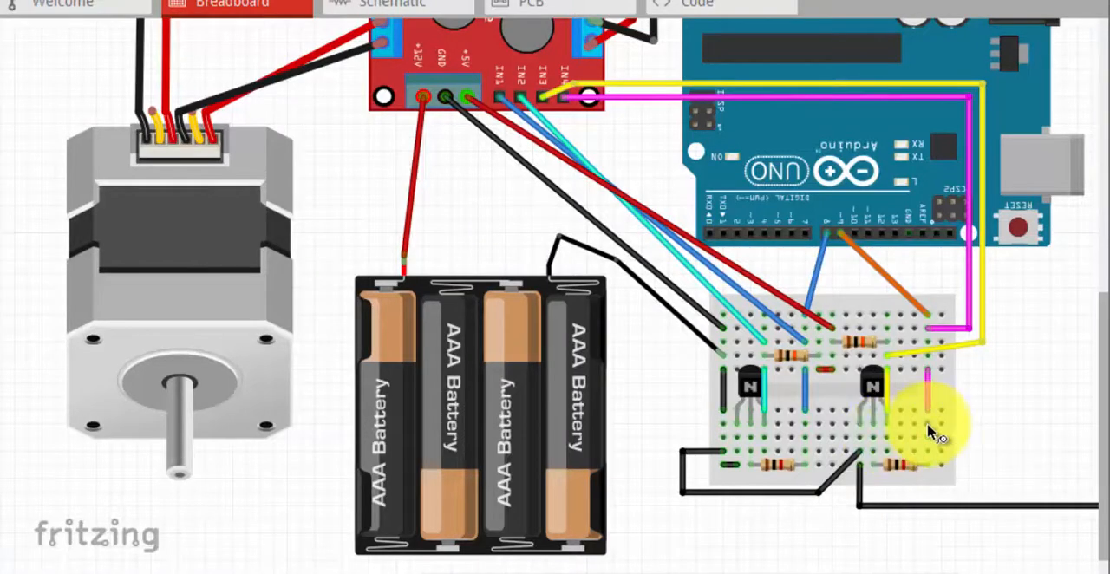
{"action": "mouse_move", "coordinate": [979, 416]}
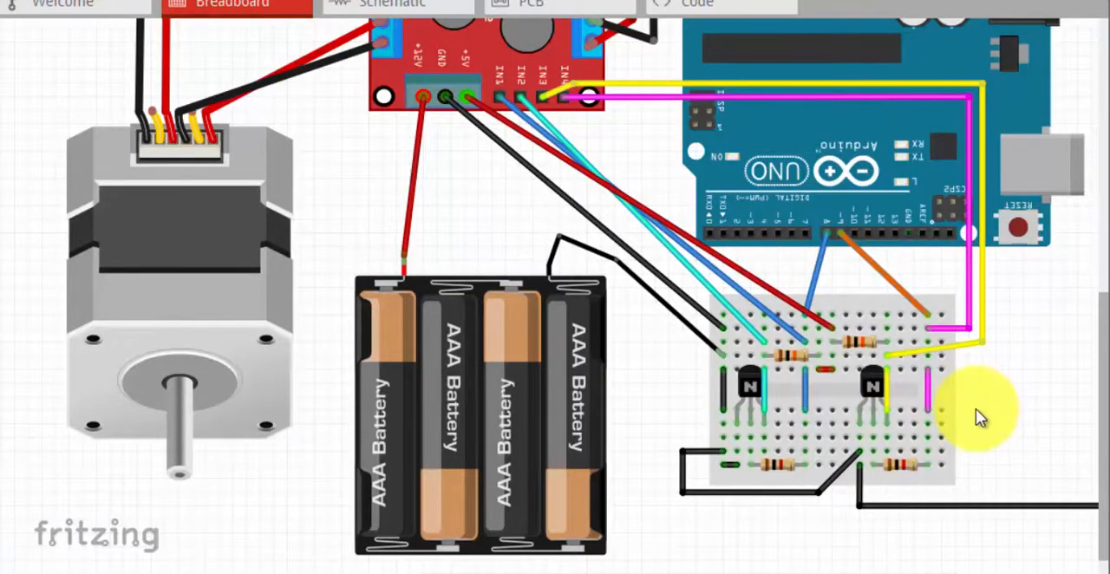
{"action": "mouse_move", "coordinate": [754, 385]}
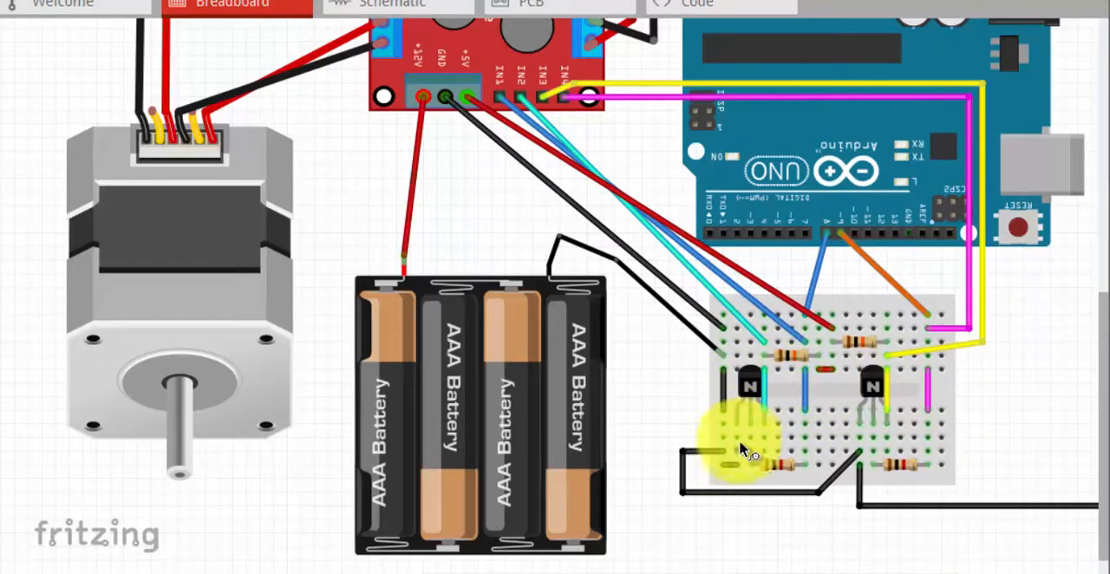
{"action": "mouse_move", "coordinate": [772, 443]}
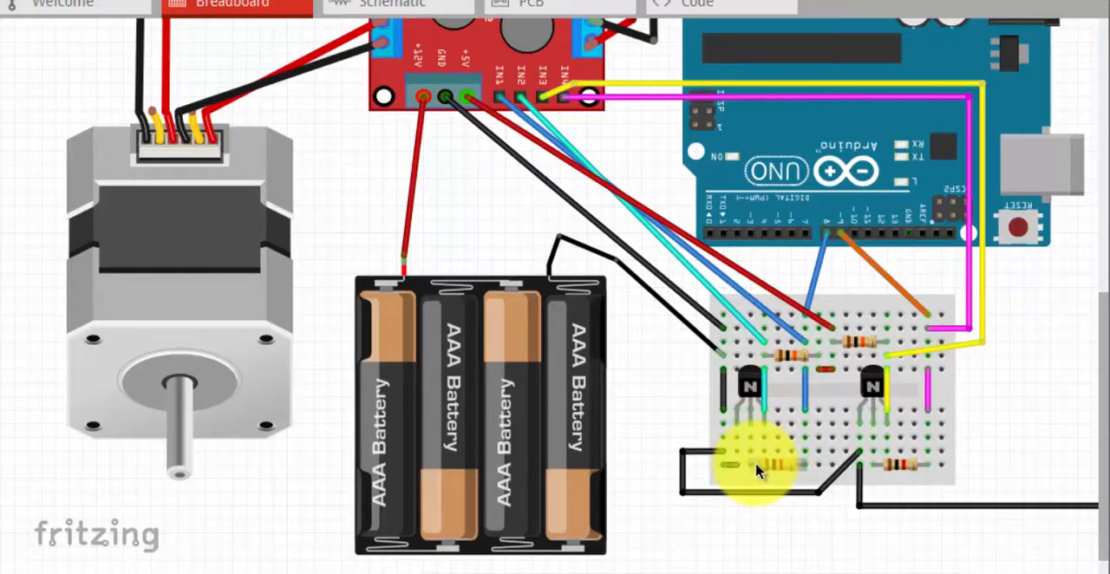
{"action": "mouse_move", "coordinate": [824, 246]}
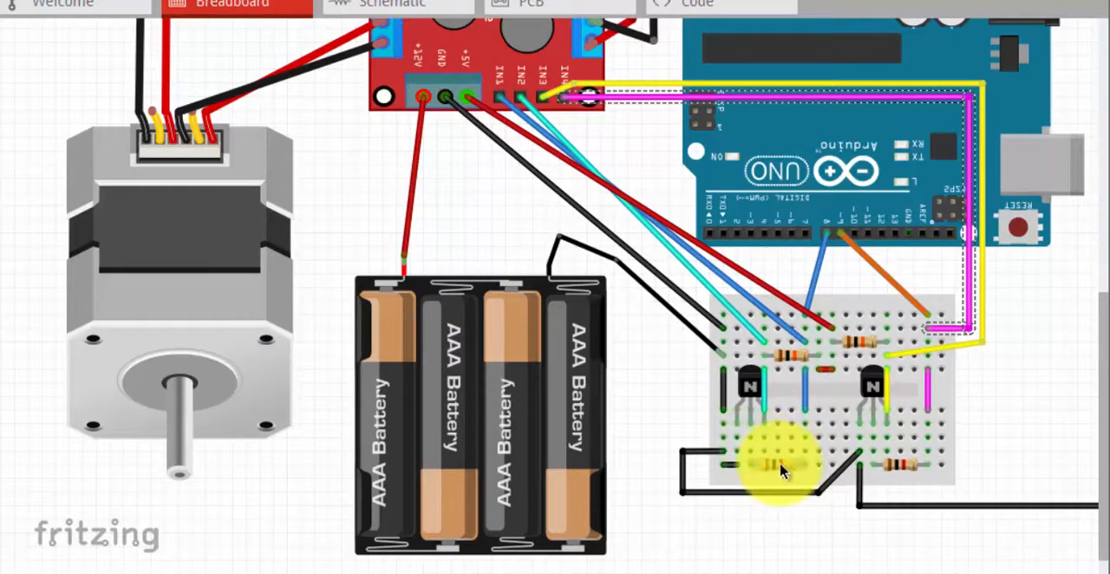
{"action": "mouse_move", "coordinate": [760, 475]}
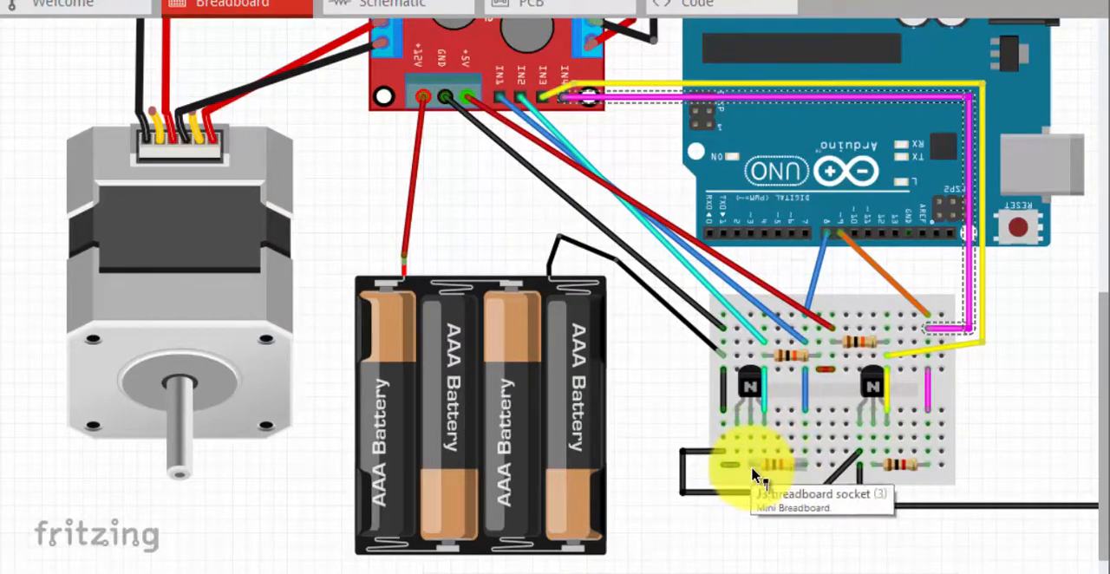
{"action": "mouse_move", "coordinate": [902, 430]}
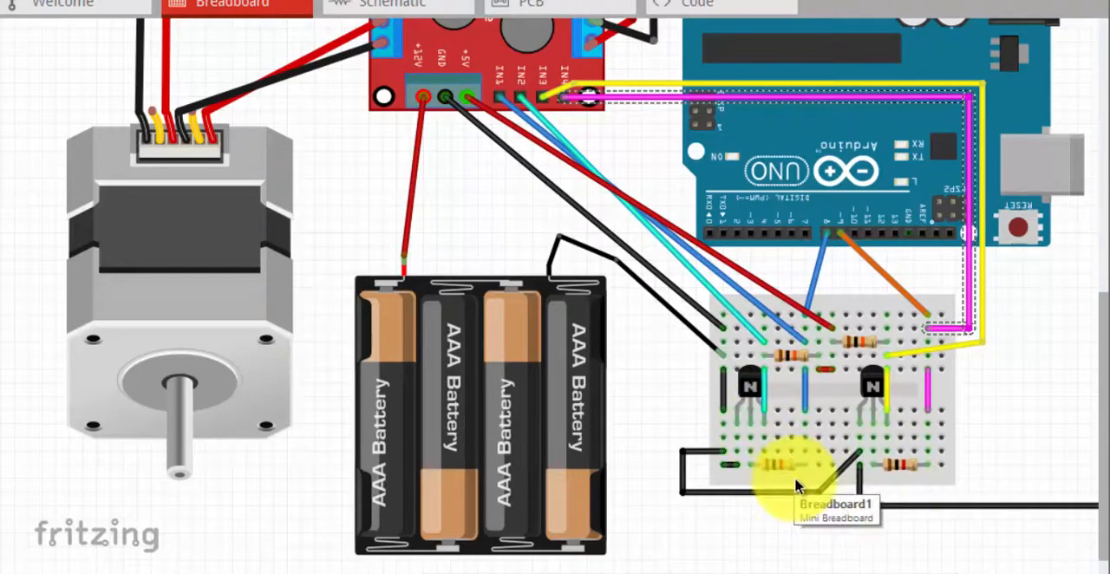
{"action": "mouse_move", "coordinate": [506, 113]}
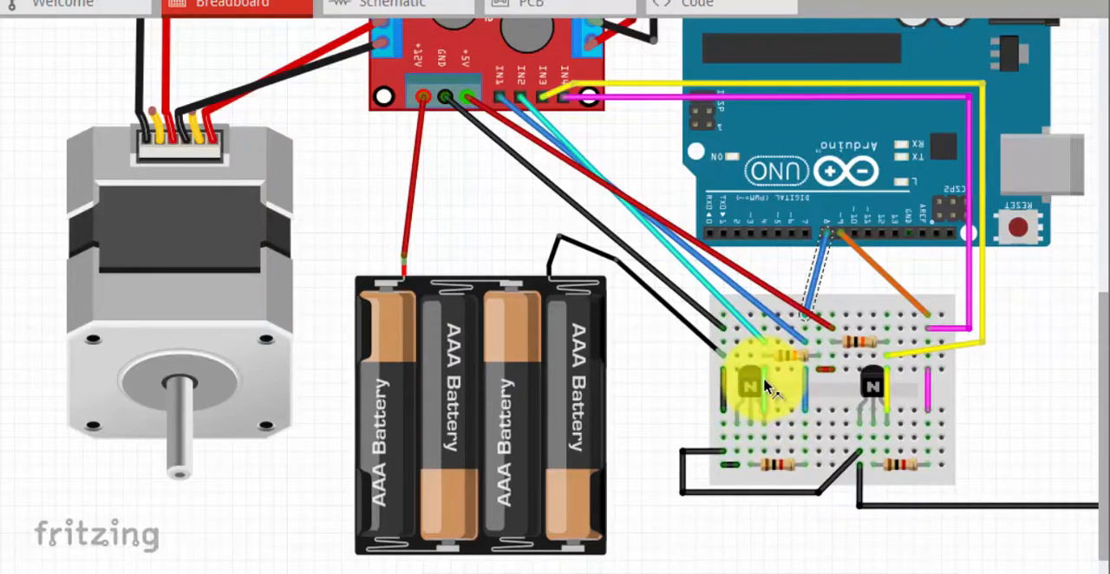
{"action": "mouse_move", "coordinate": [772, 374]}
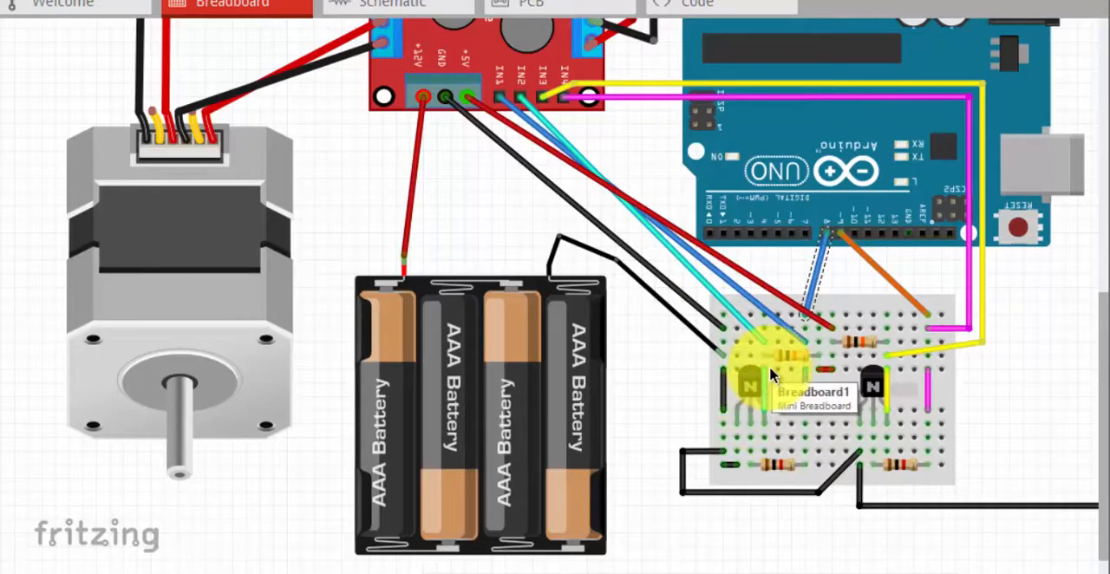
{"action": "mouse_move", "coordinate": [534, 125]}
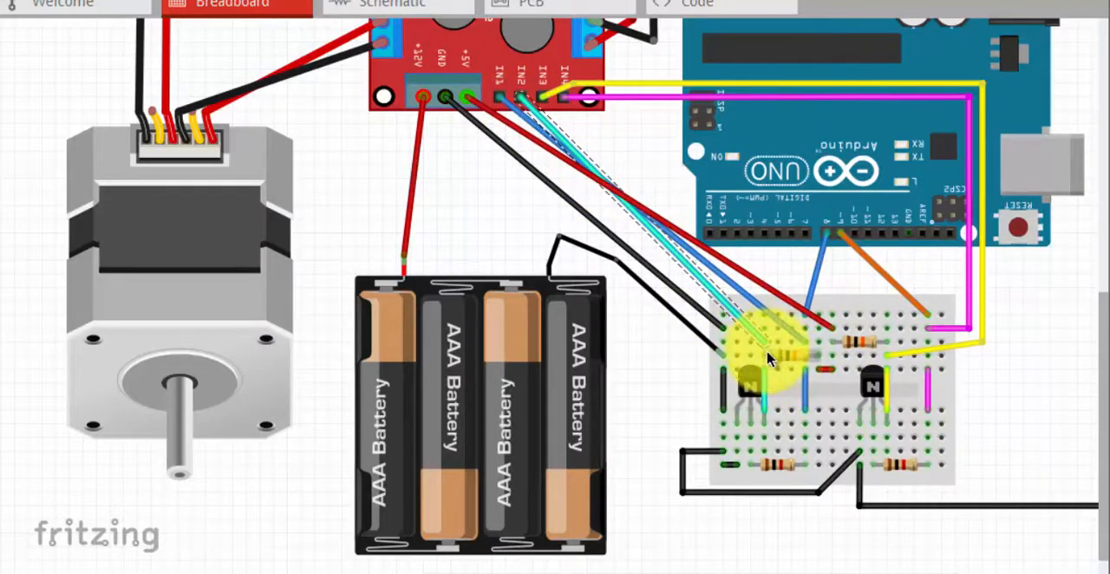
{"action": "left_click_drag", "start_coordinate": [766, 360], "coordinate": [794, 367]}
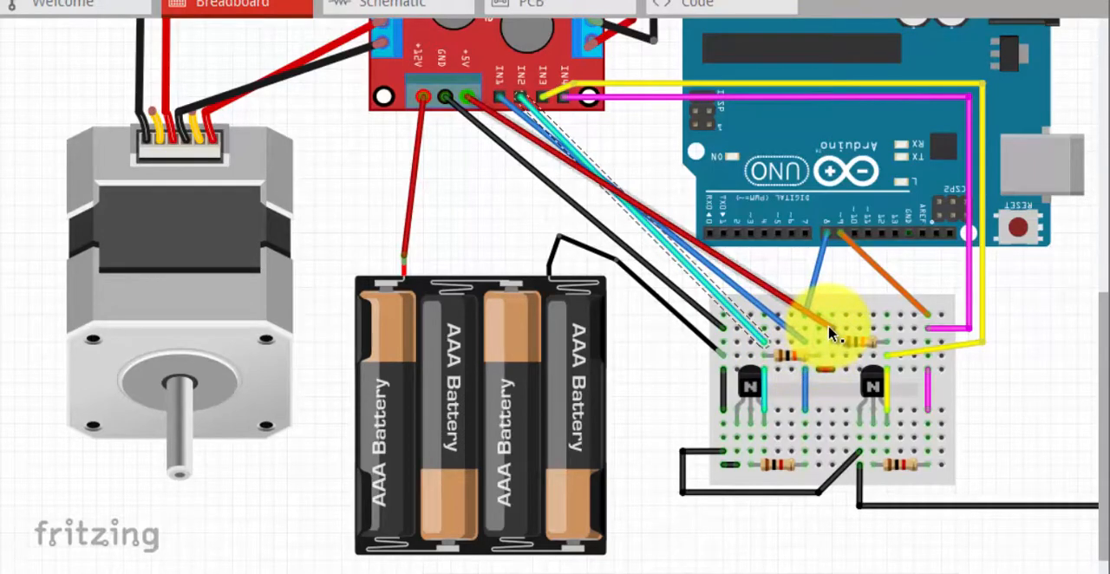
{"action": "mouse_move", "coordinate": [832, 229]}
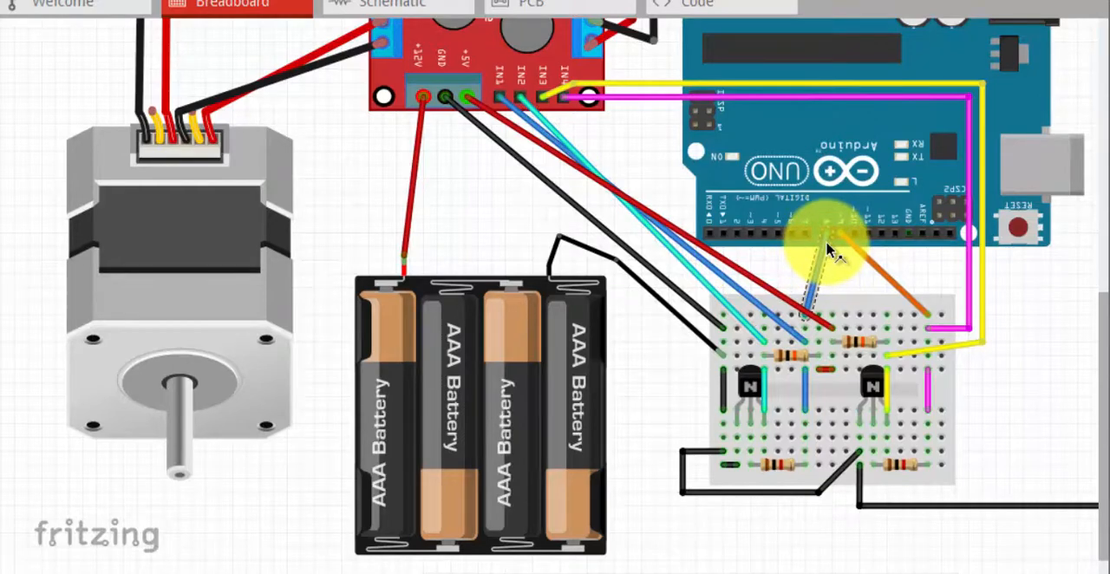
{"action": "mouse_move", "coordinate": [811, 437]}
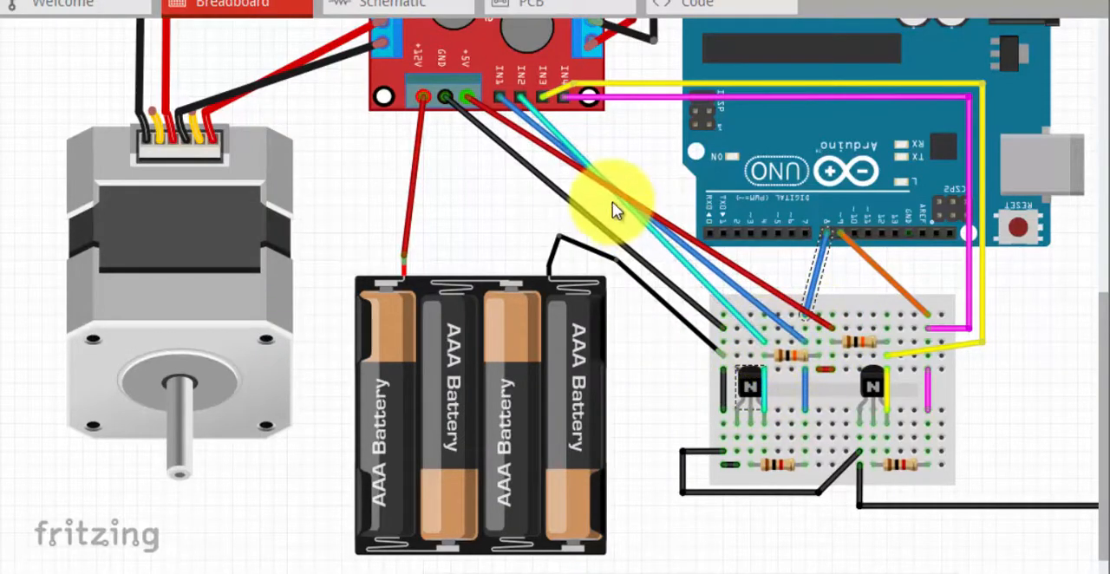
{"action": "mouse_move", "coordinate": [534, 118]}
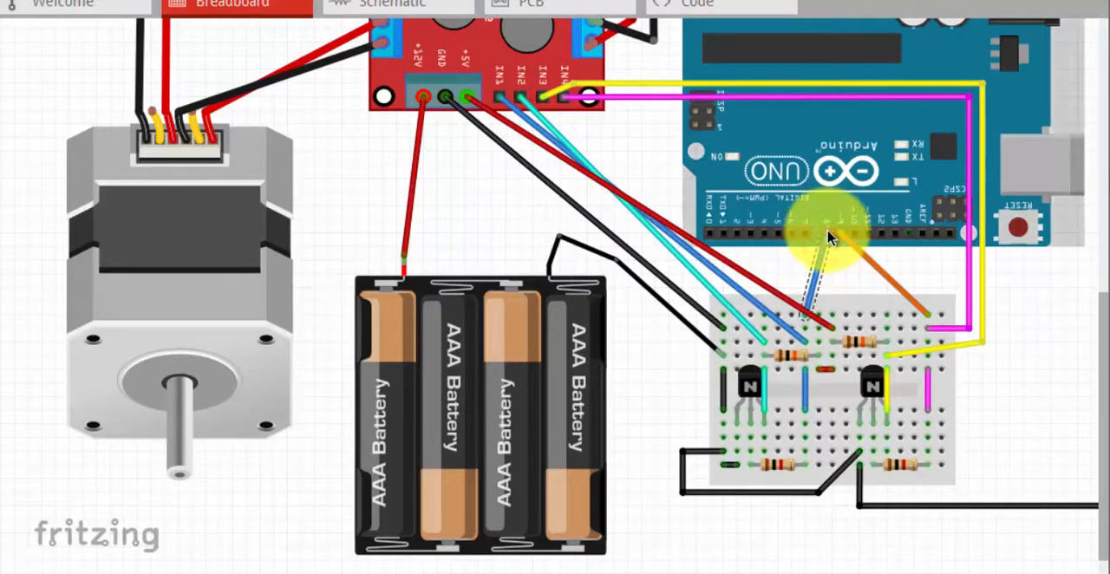
{"action": "mouse_move", "coordinate": [836, 247]}
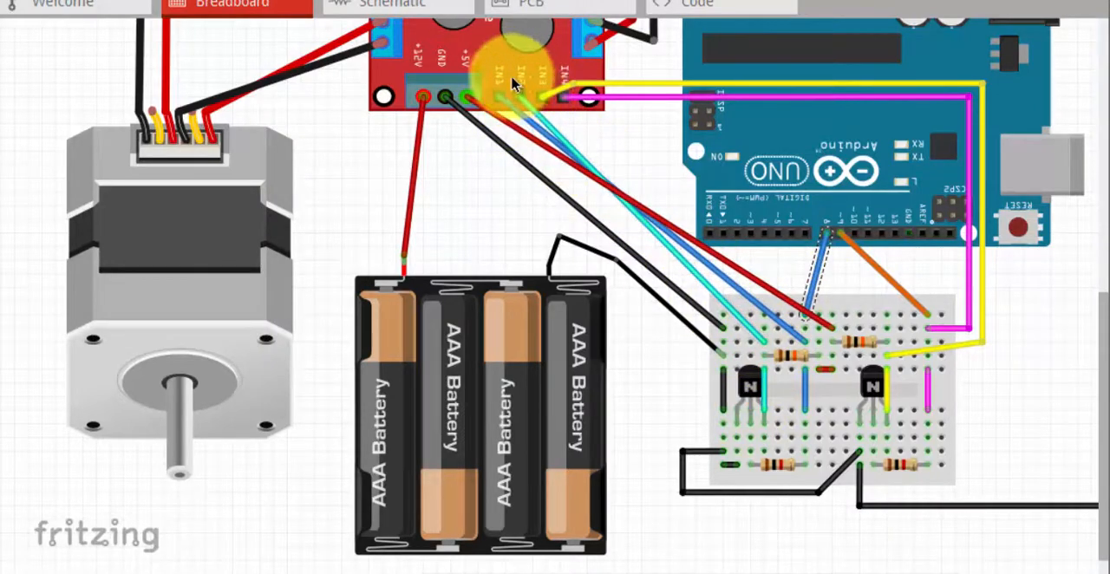
{"action": "mouse_move", "coordinate": [801, 263]}
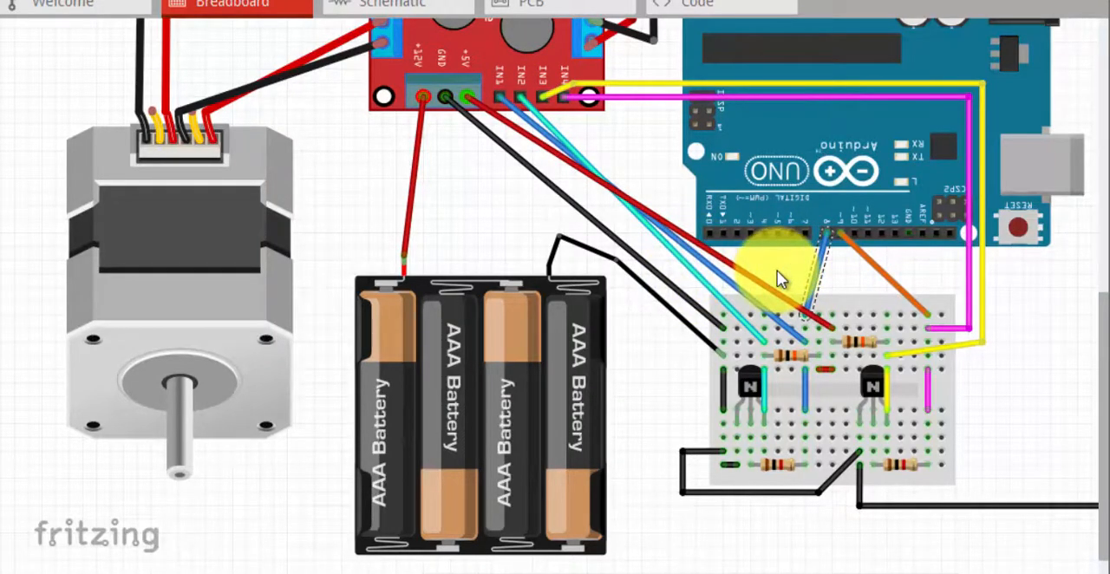
{"action": "mouse_move", "coordinate": [995, 433]}
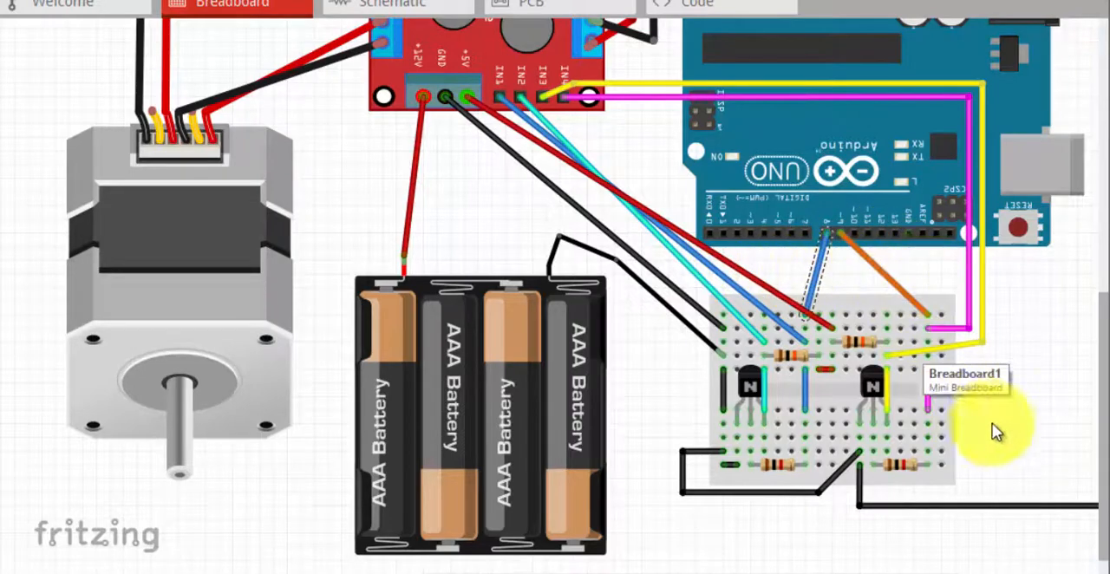